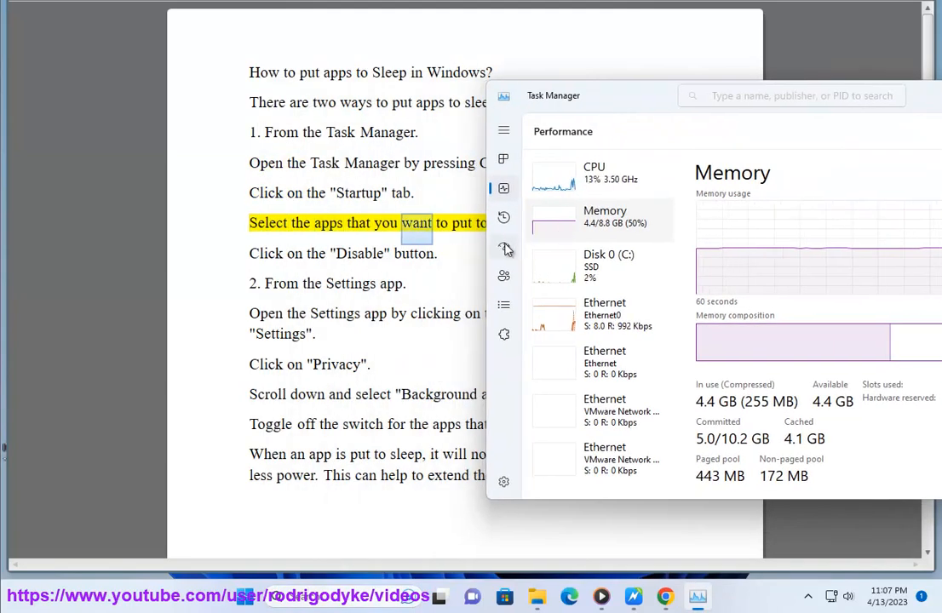
Show the Startup apps list and bring up the actions menu for one app.
click(504, 245)
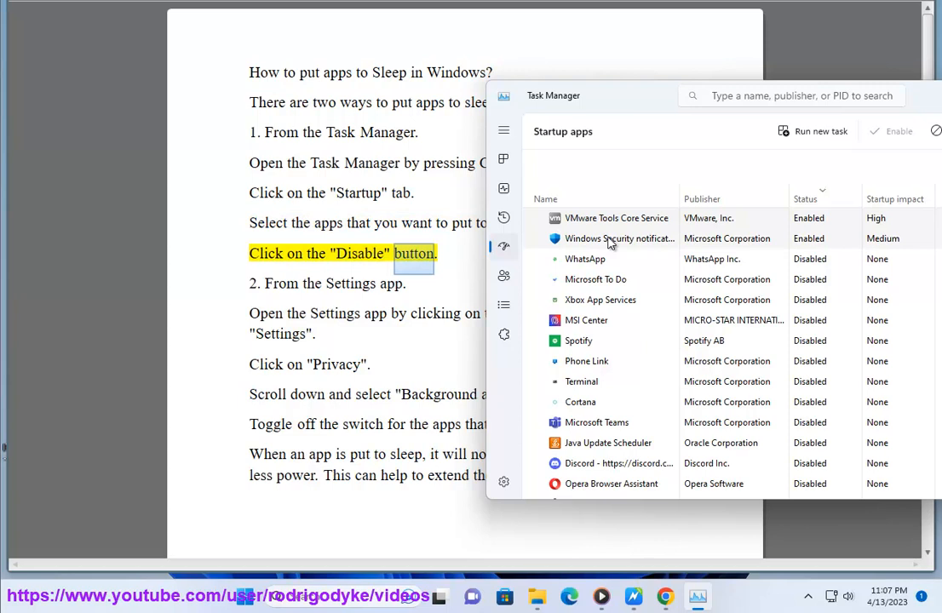
right_click(607, 239)
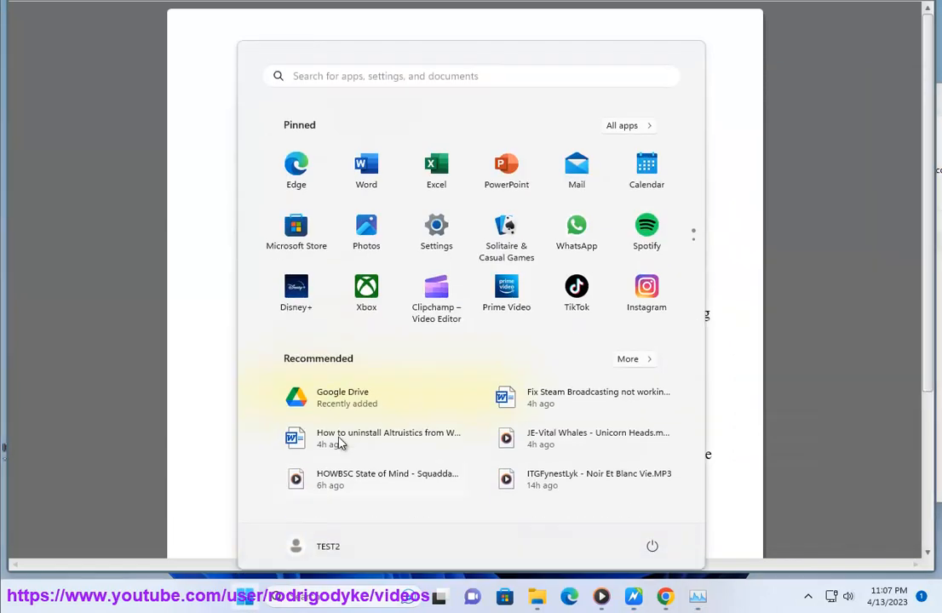
Launch Windows Settings and go to its Apps section.
click(437, 227)
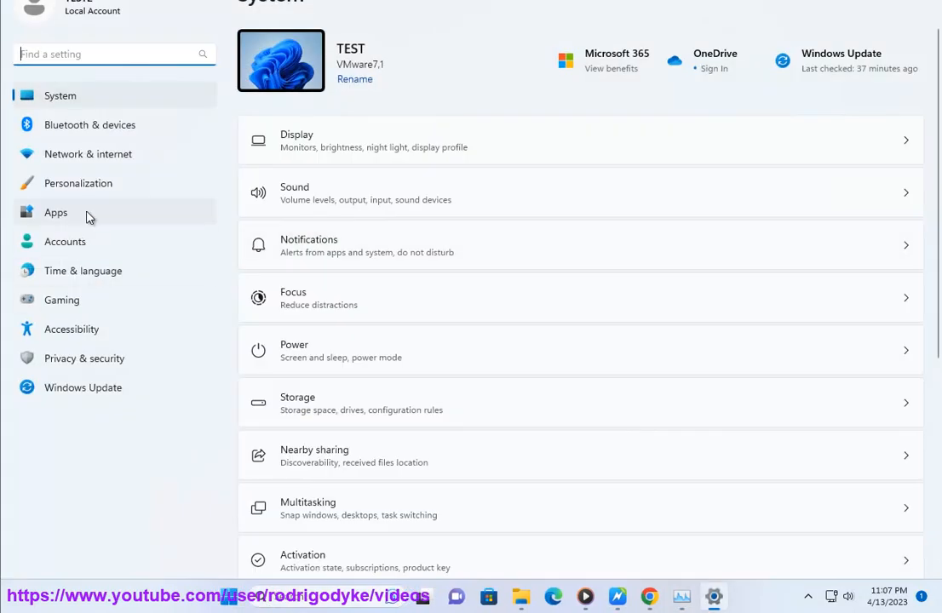
click(54, 213)
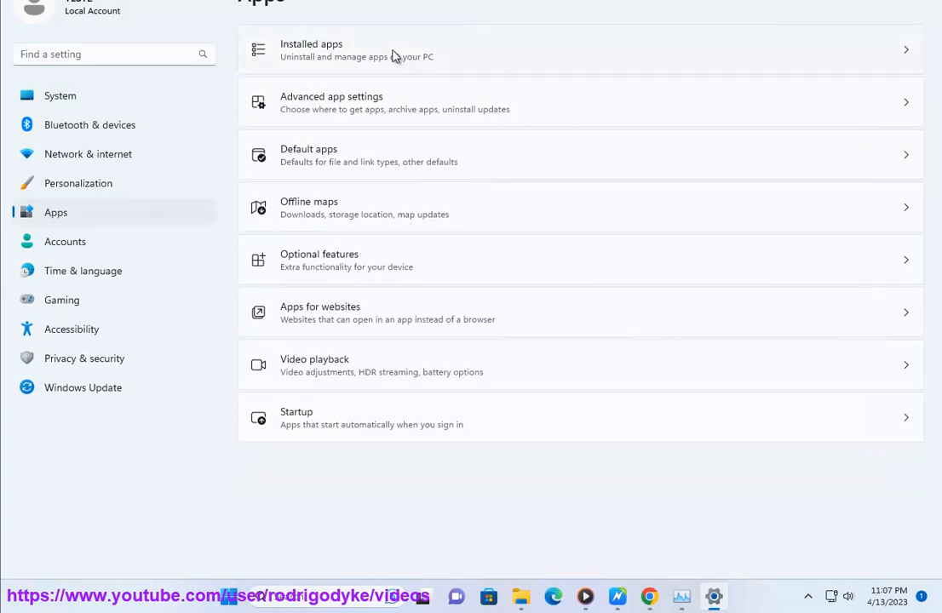